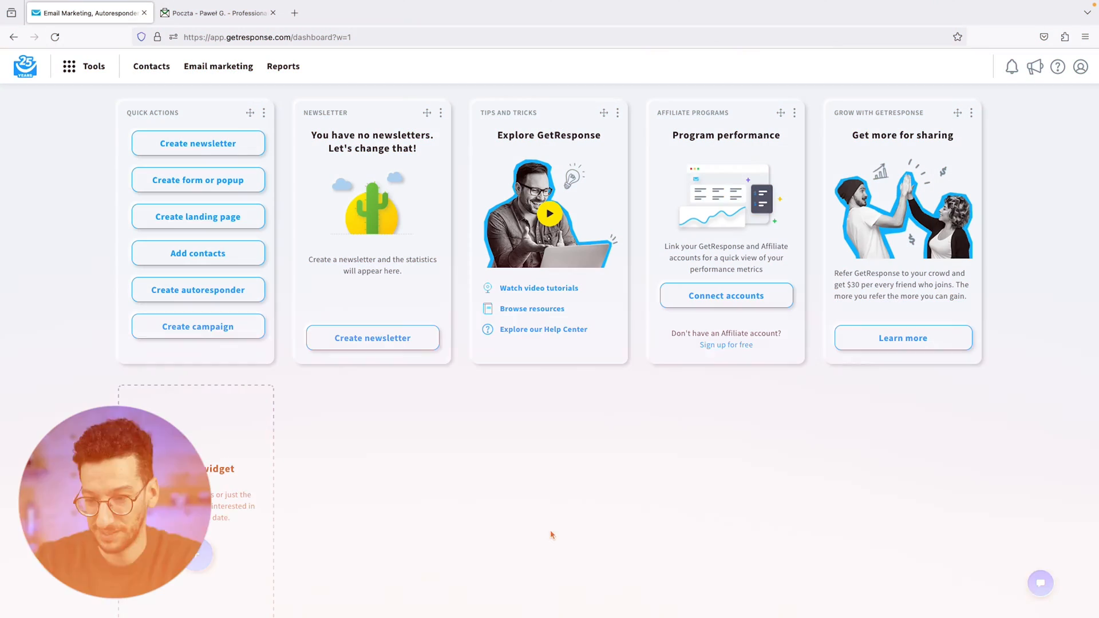
{"action": "mouse_move", "coordinate": [426, 423]}
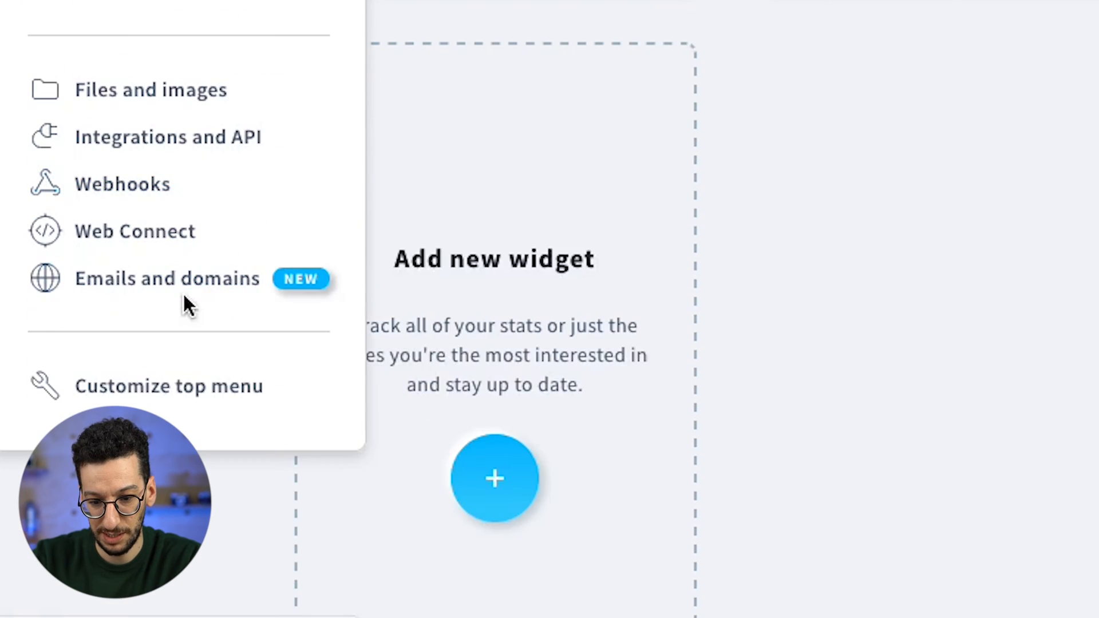
Reach the Domains management page under Emails and domains.
{"action": "left_click", "coordinate": [167, 278]}
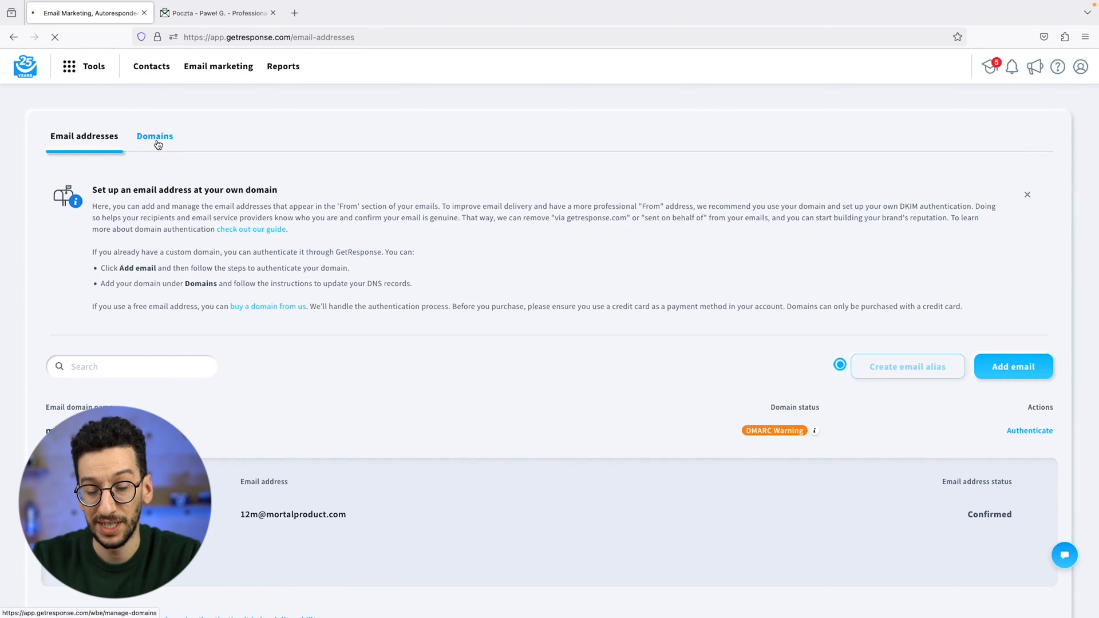
{"action": "left_click", "coordinate": [154, 136]}
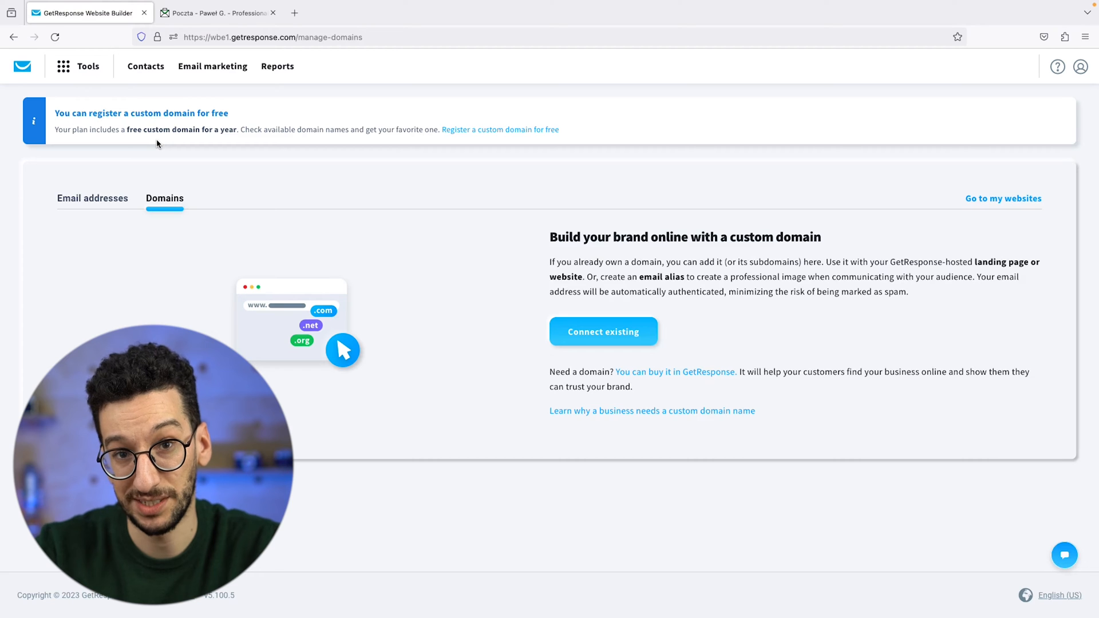
{"action": "mouse_move", "coordinate": [351, 169]}
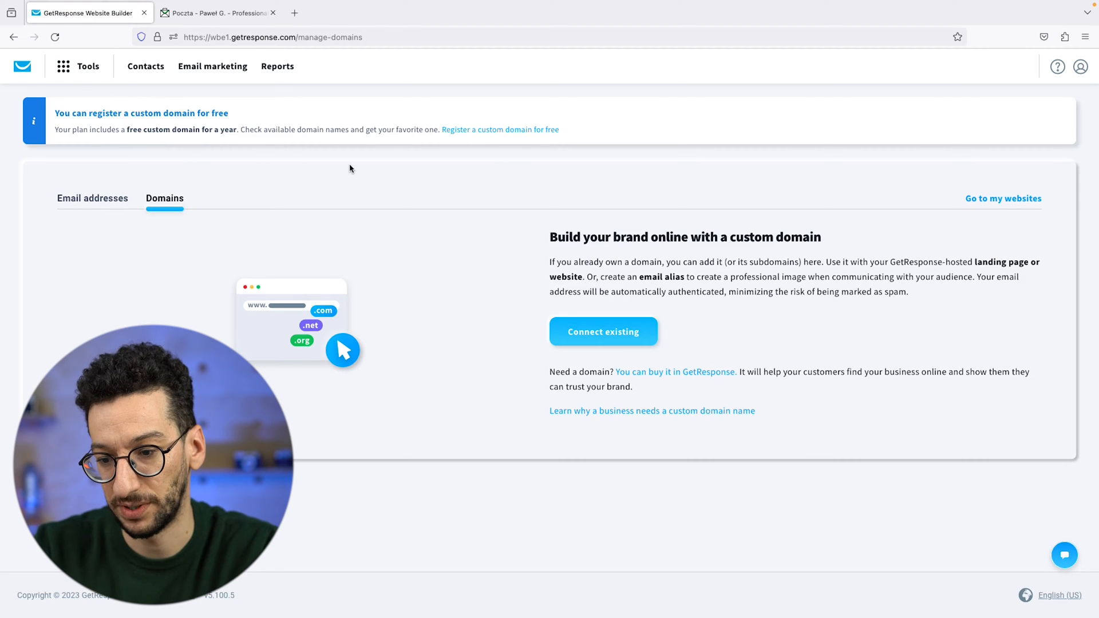
{"action": "mouse_move", "coordinate": [491, 145]}
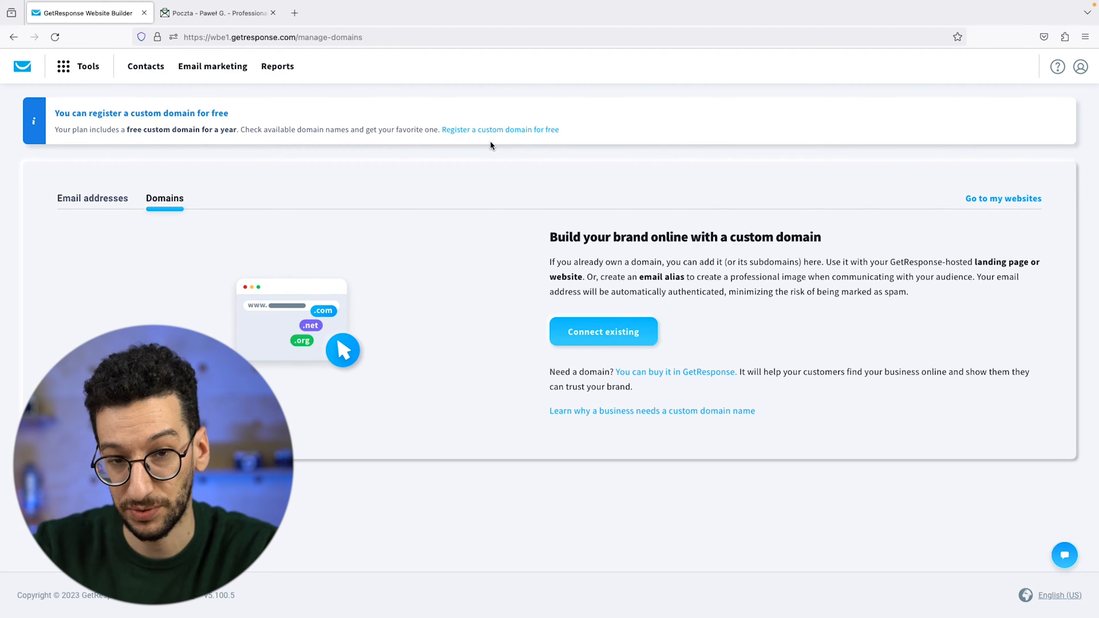
{"action": "mouse_move", "coordinate": [499, 189]}
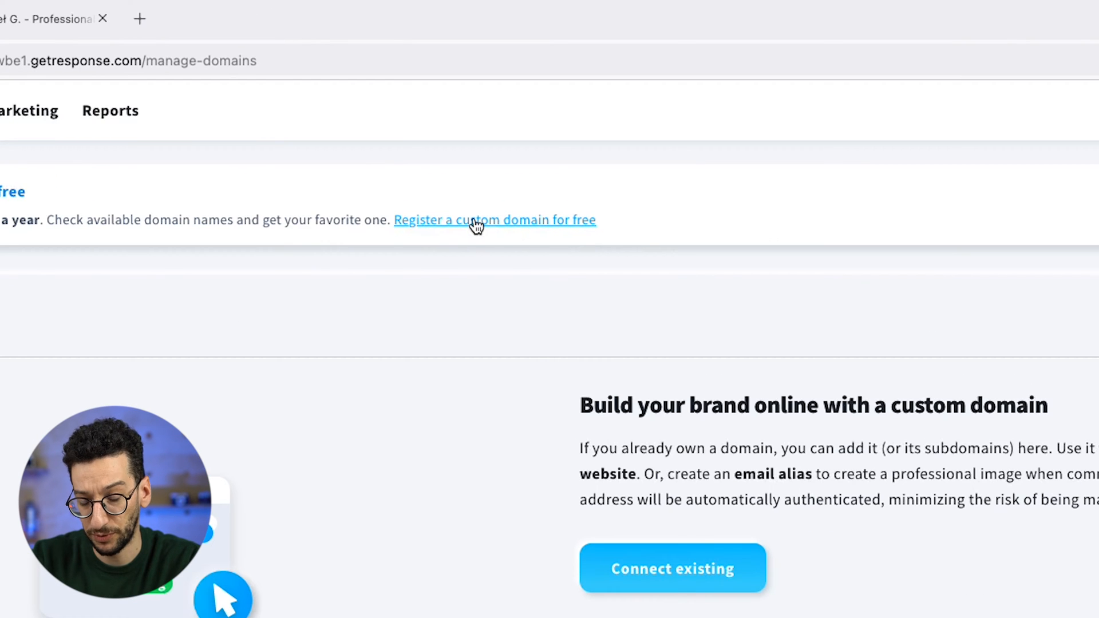
Search the free domain finder for coaching-marketing.com and see it available at $0.00.
{"action": "left_click", "coordinate": [494, 219]}
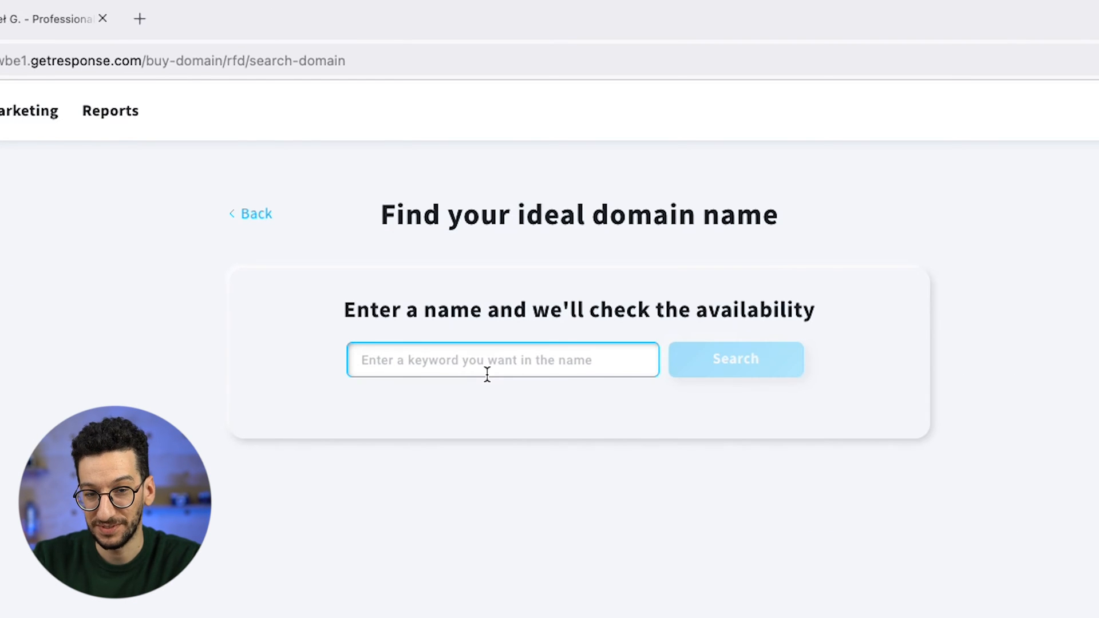
{"action": "type", "text": "coaching-marketing.com"}
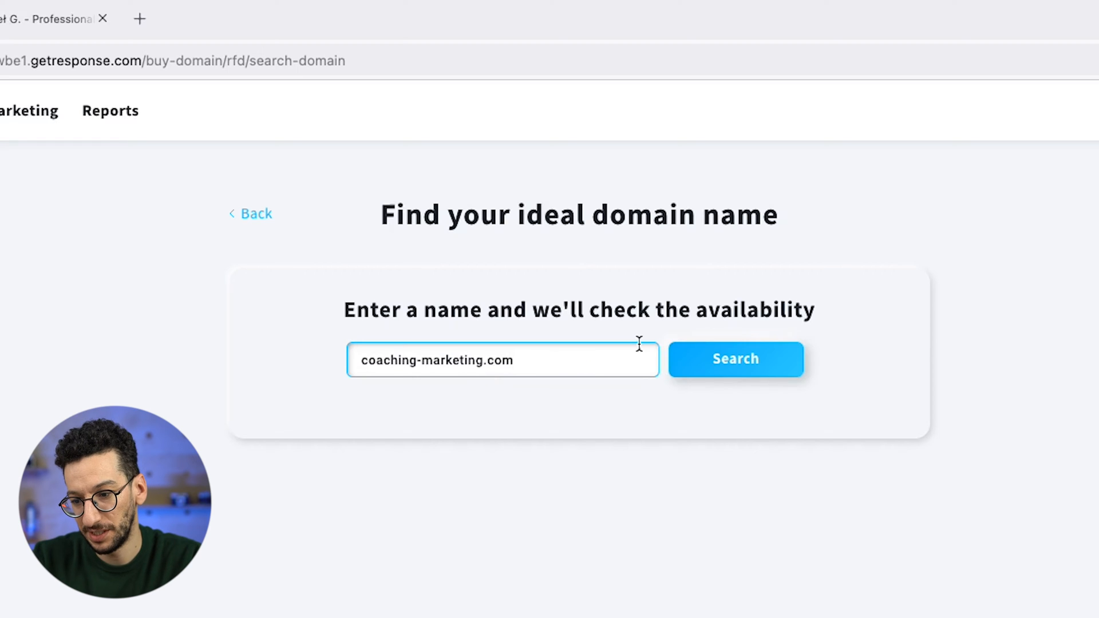
{"action": "left_click", "coordinate": [735, 359]}
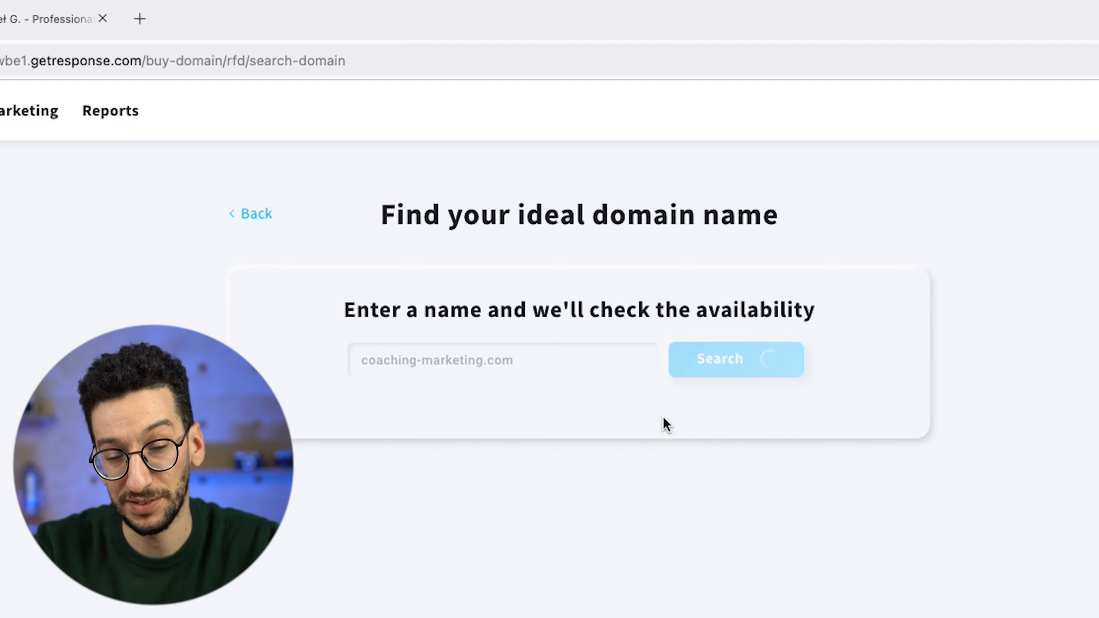
{"action": "left_click", "coordinate": [735, 359]}
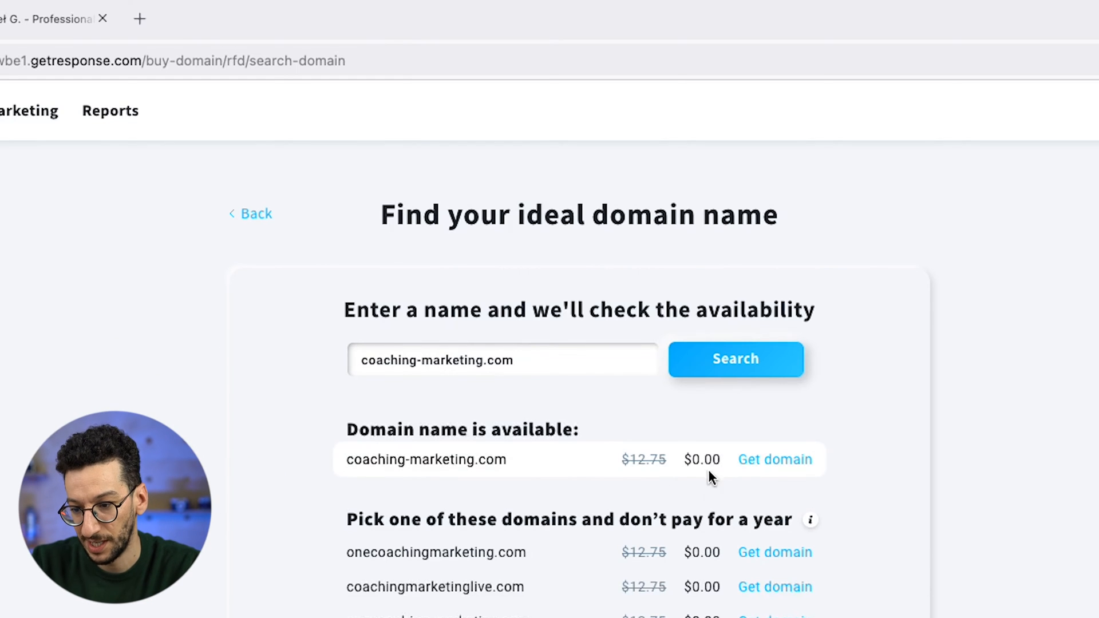
Claim coaching-marketing.com, enter company name GetResponse and proceed to the $0.00 registration review.
{"action": "left_click", "coordinate": [775, 459]}
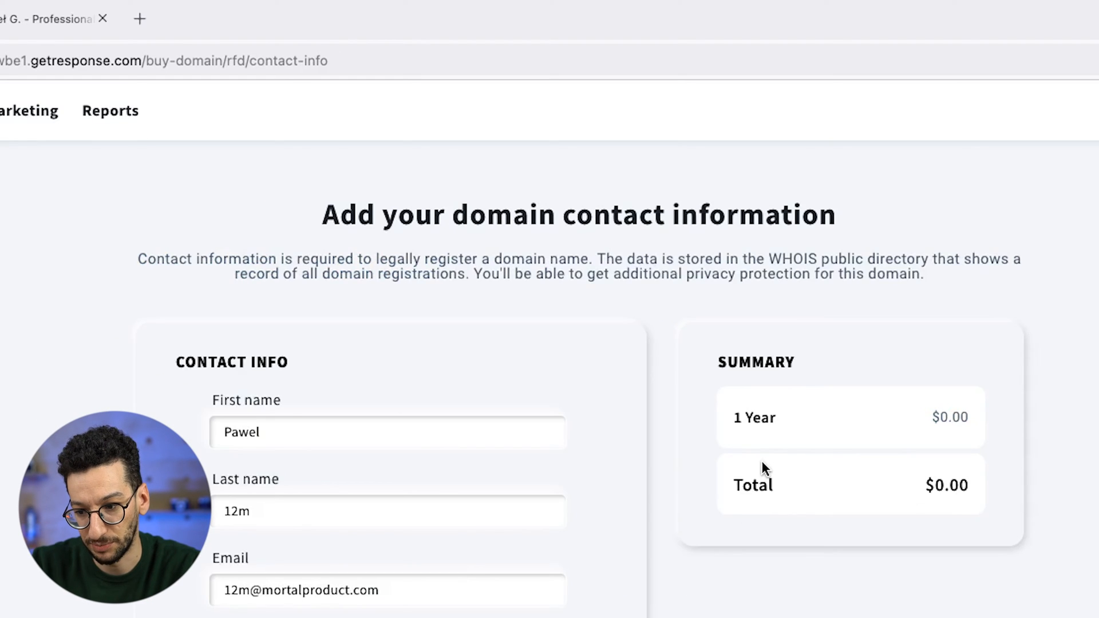
{"action": "scroll", "scroll_direction": "down", "scroll_amount": 3}
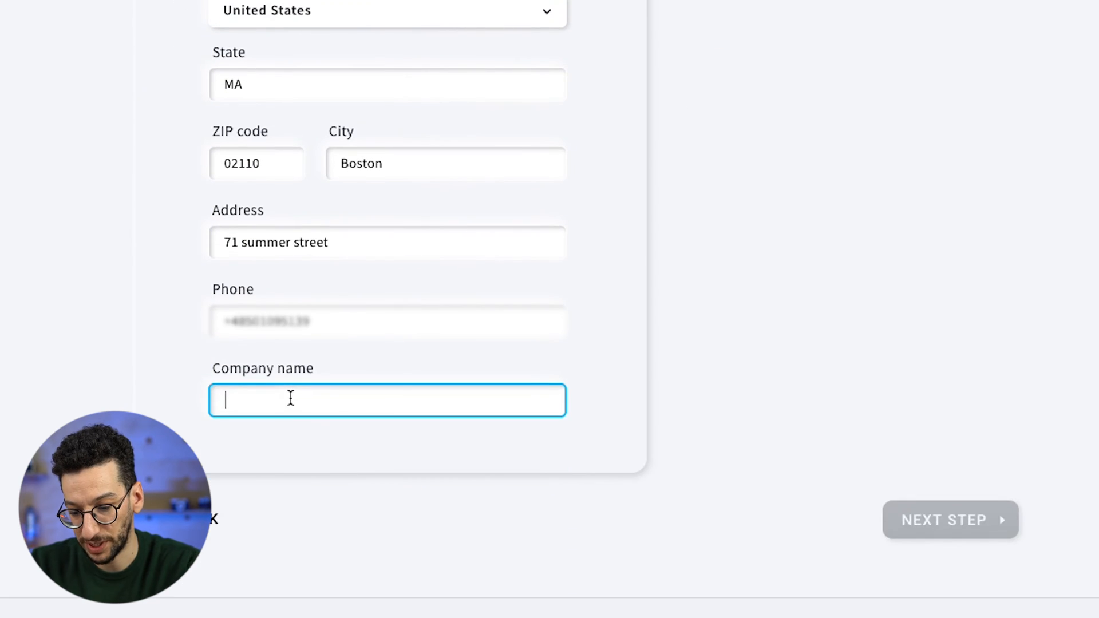
{"action": "type", "text": "GetResponse"}
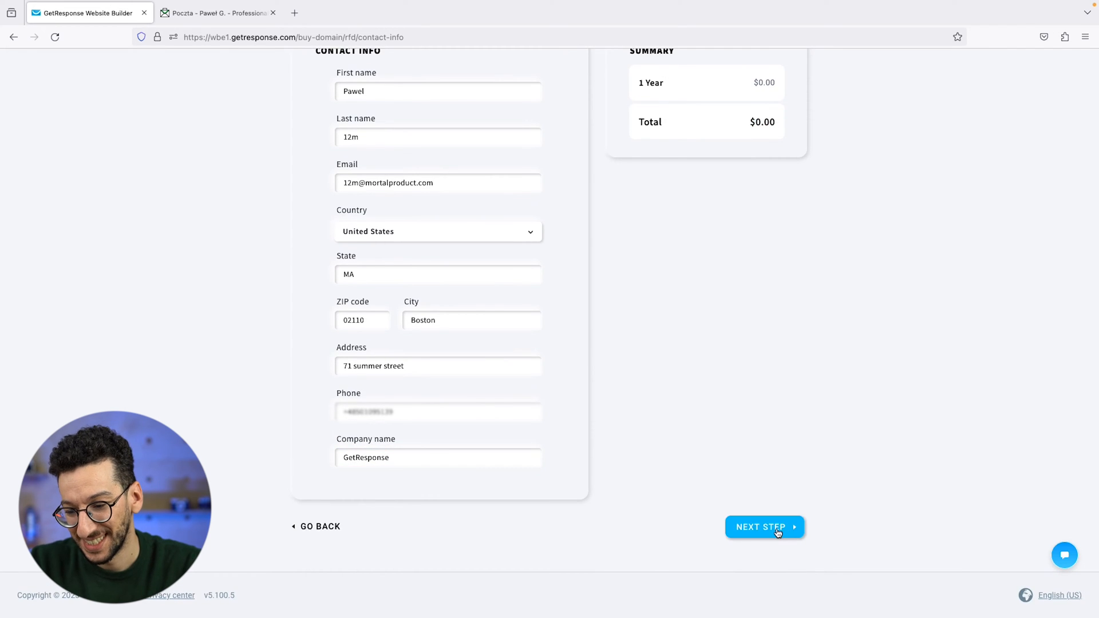
{"action": "left_click", "coordinate": [763, 527]}
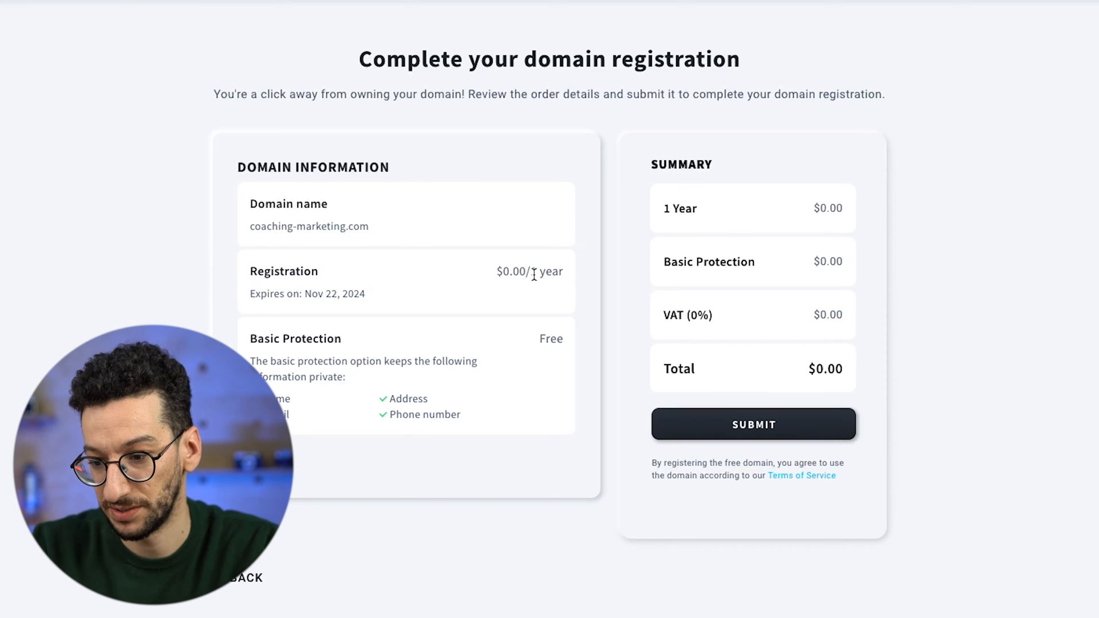
Submit the free registration order for coaching-marketing.com.
{"action": "left_click", "coordinate": [753, 424]}
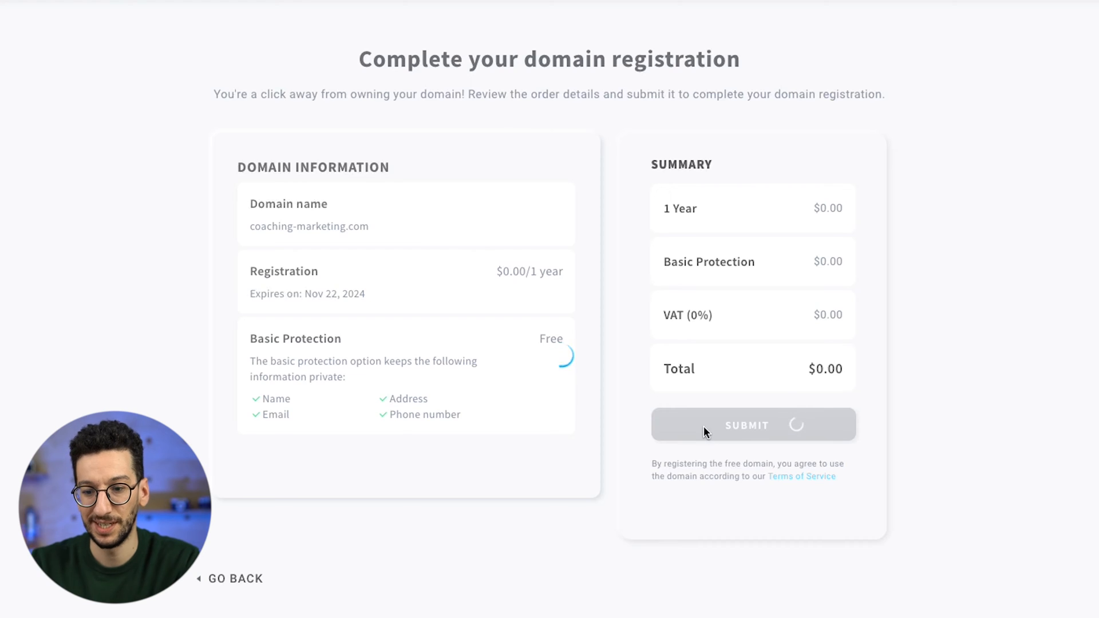
{"action": "left_click", "coordinate": [747, 425]}
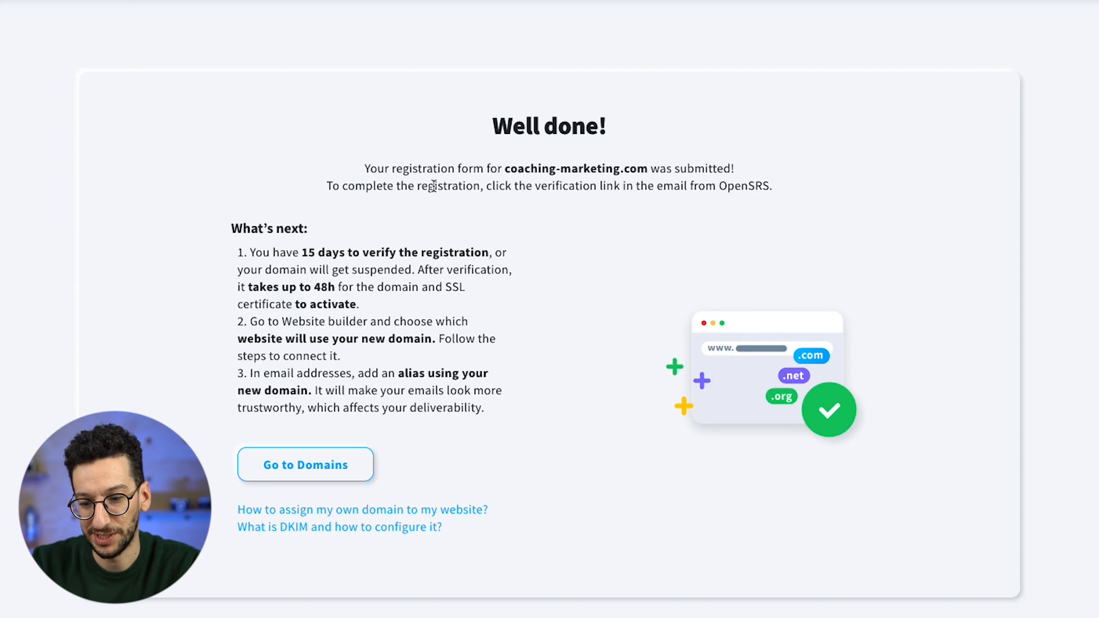
{"action": "mouse_move", "coordinate": [520, 193]}
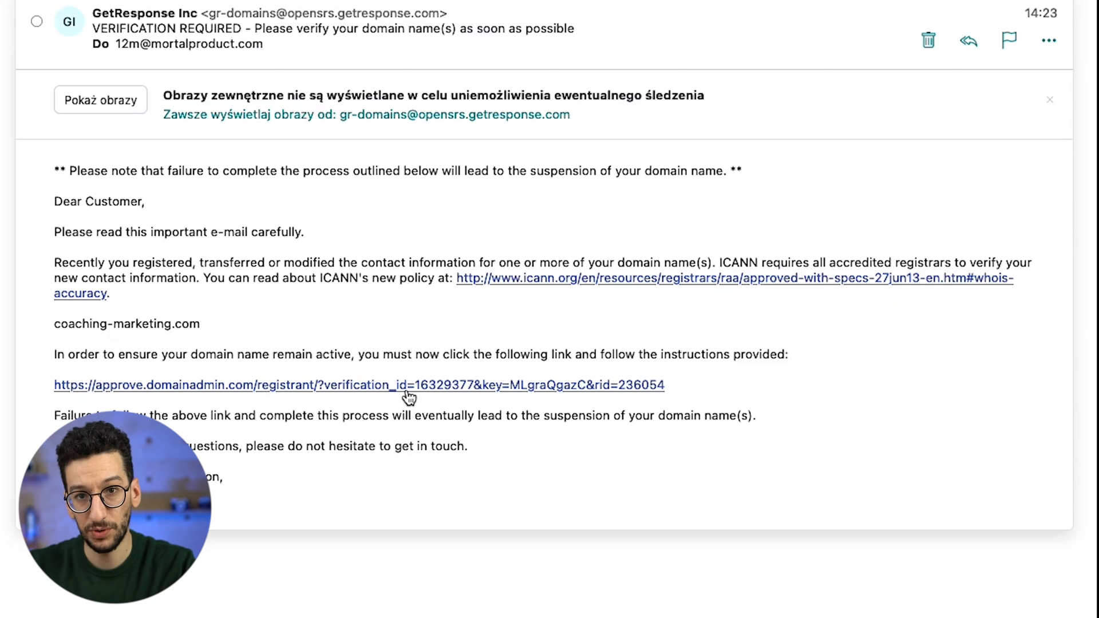
{"action": "mouse_move", "coordinate": [317, 508]}
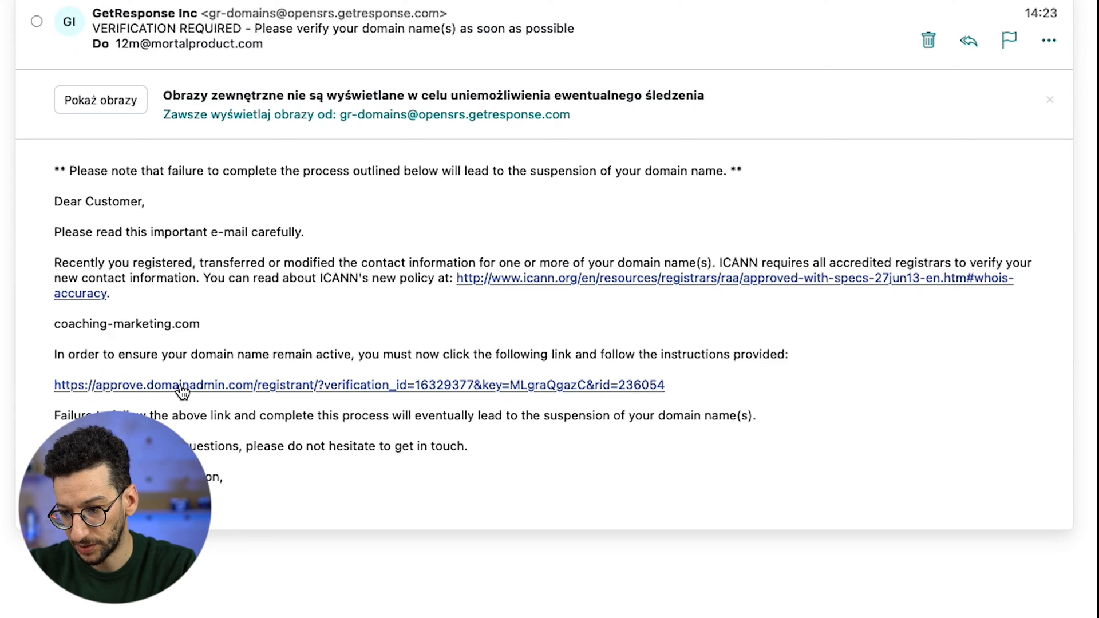
Verify the coaching-marketing.com contact information from the emailed link and return to the mailbox.
{"action": "left_click", "coordinate": [183, 385]}
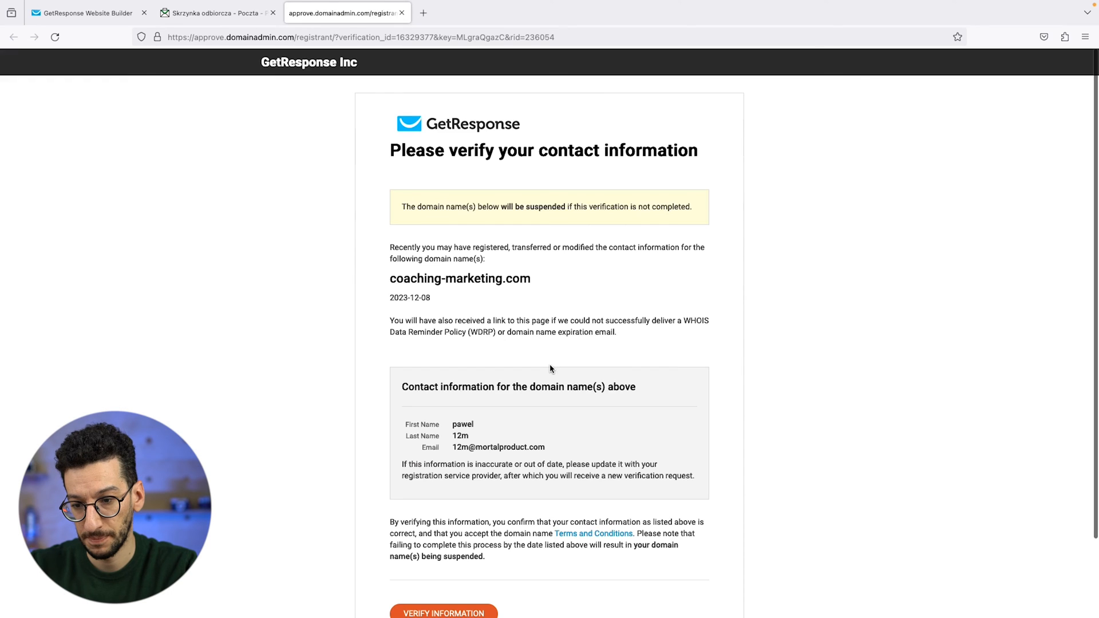
{"action": "mouse_move", "coordinate": [556, 231]}
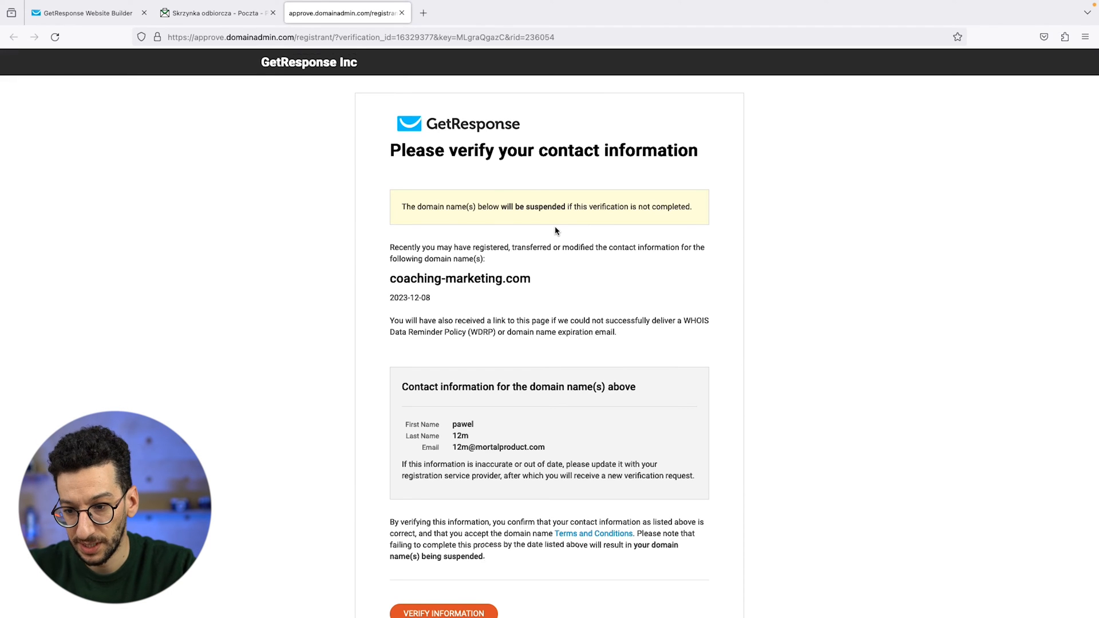
{"action": "scroll", "scroll_direction": "down", "scroll_amount": 3}
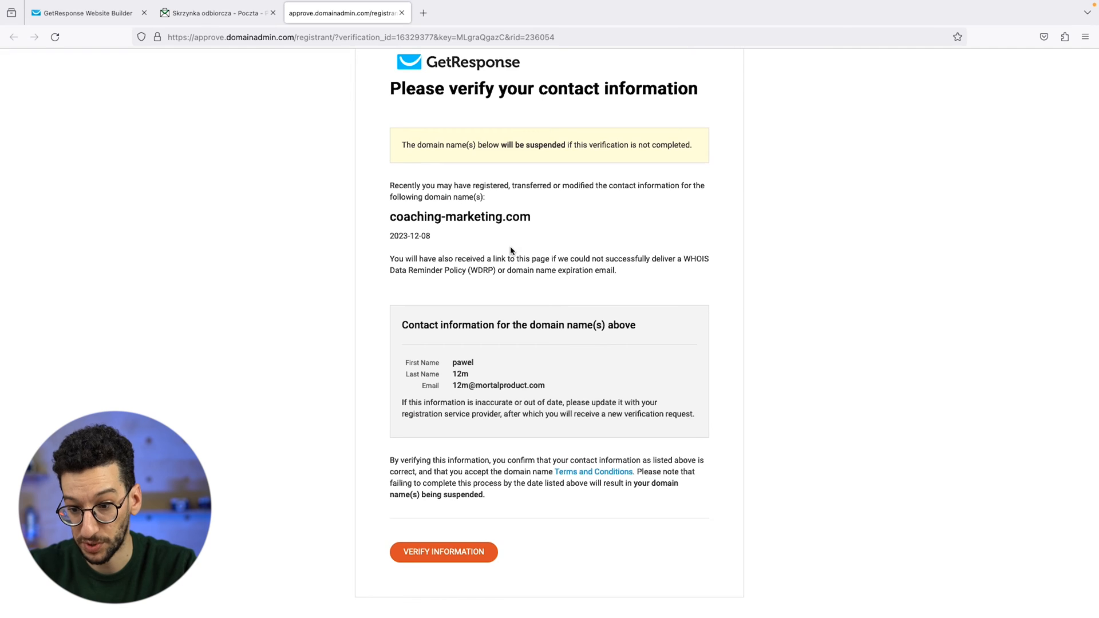
{"action": "scroll", "scroll_direction": "down", "scroll_amount": 3}
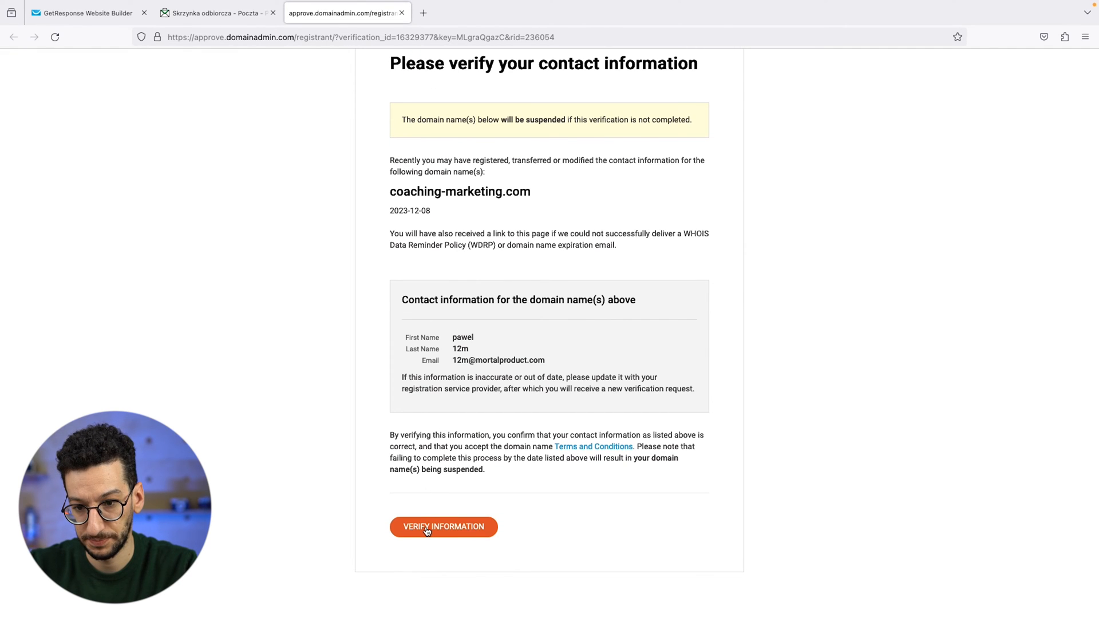
{"action": "left_click", "coordinate": [443, 527]}
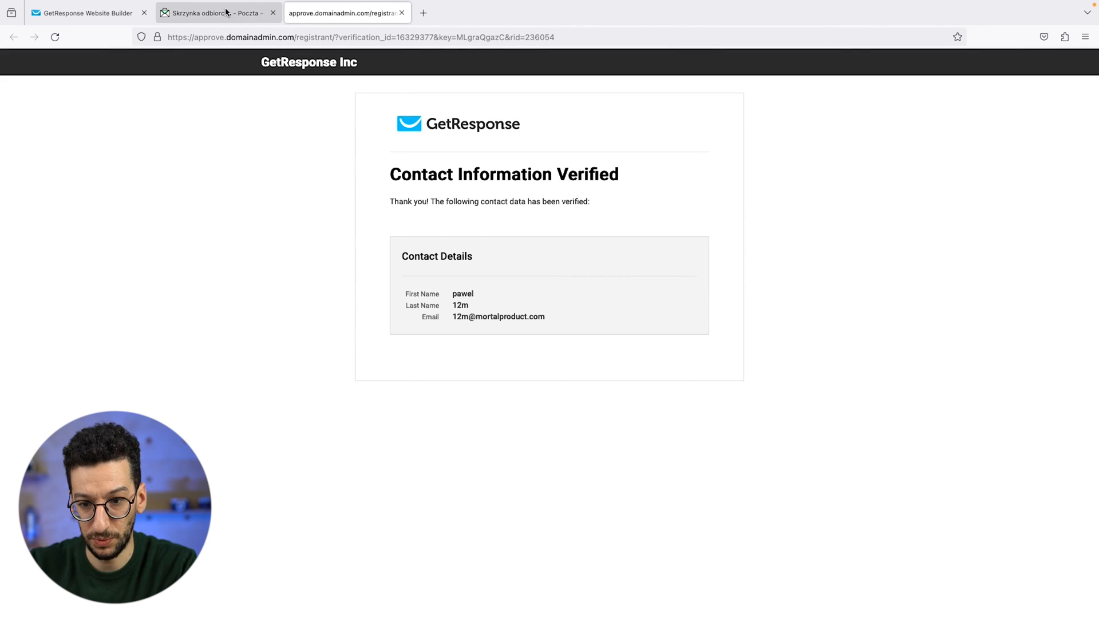
{"action": "left_click", "coordinate": [214, 13]}
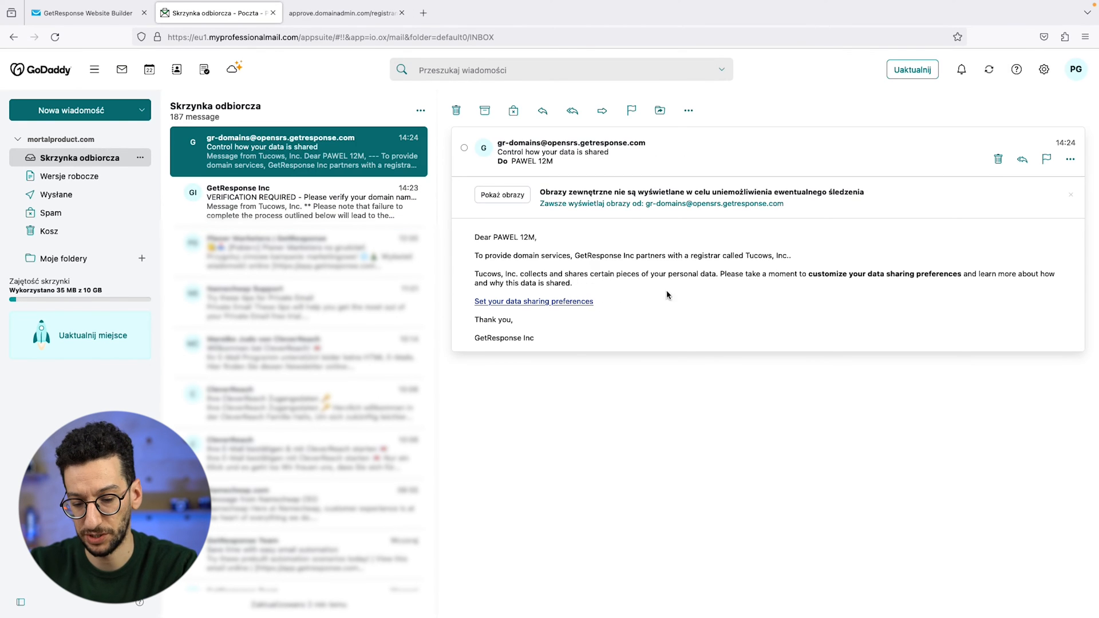
View coaching-marketing.com pending in the domains list, then go to the Email addresses page.
{"action": "left_click", "coordinate": [84, 13]}
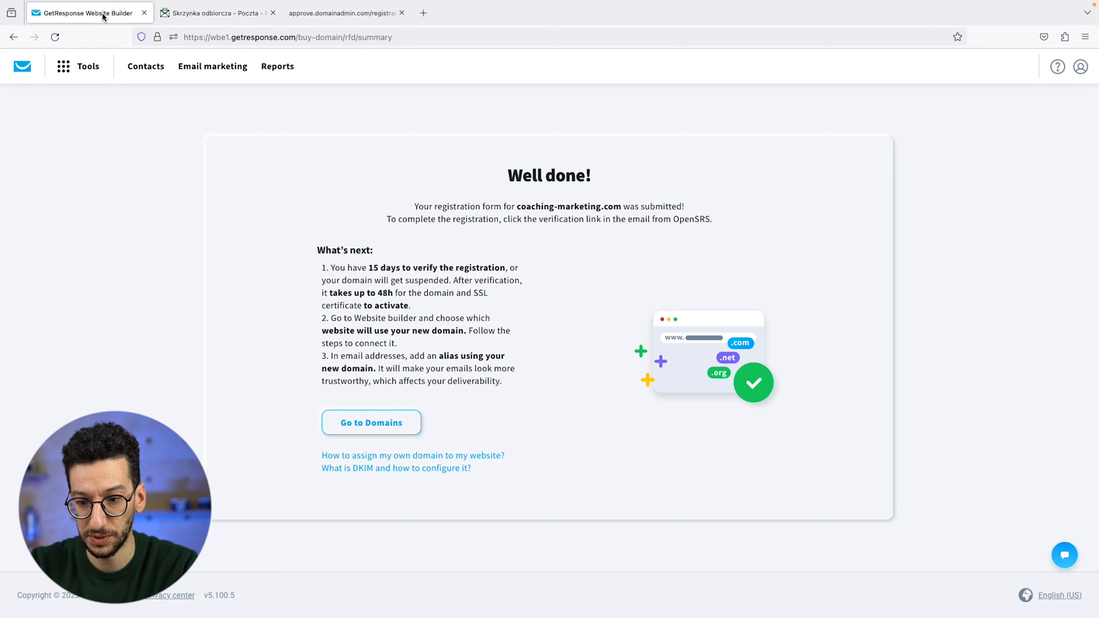
{"action": "double_click", "coordinate": [336, 330]}
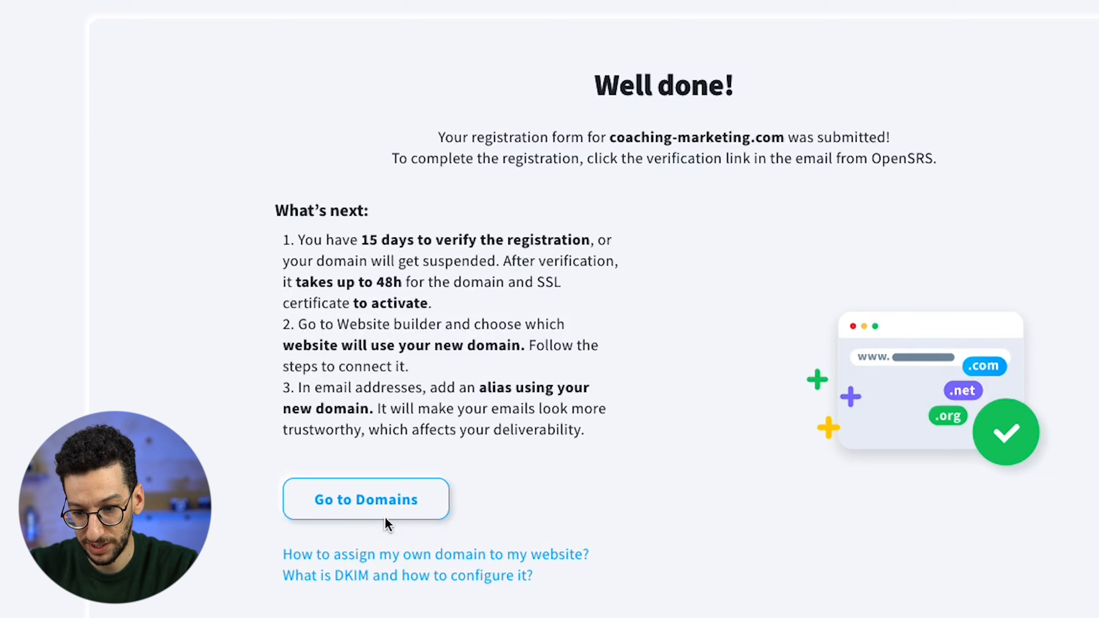
{"action": "left_click", "coordinate": [366, 500]}
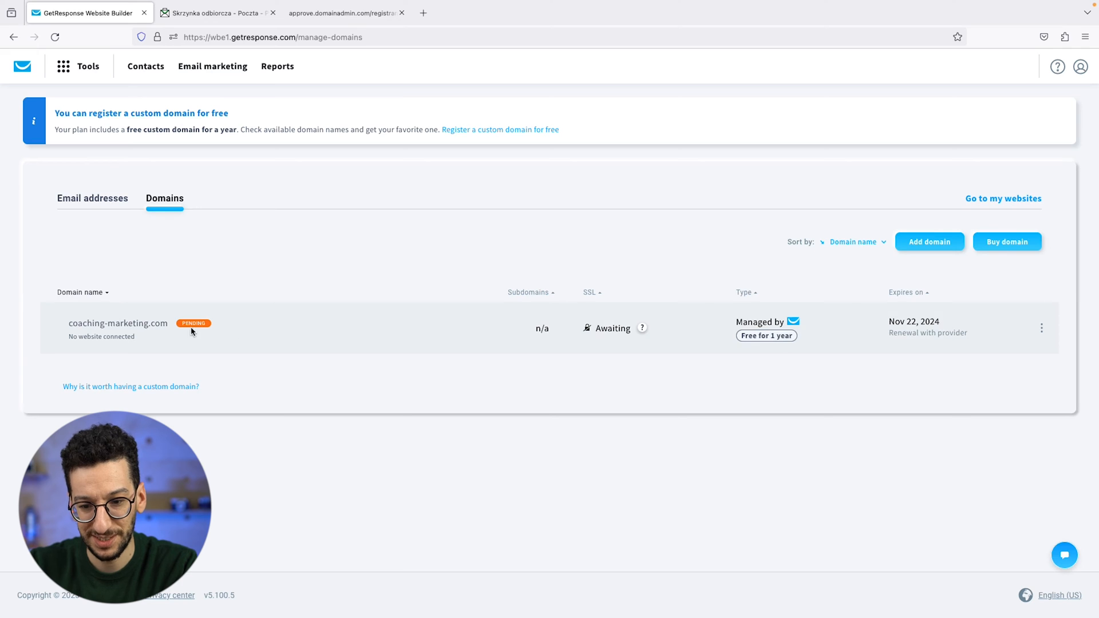
{"action": "mouse_move", "coordinate": [160, 222]}
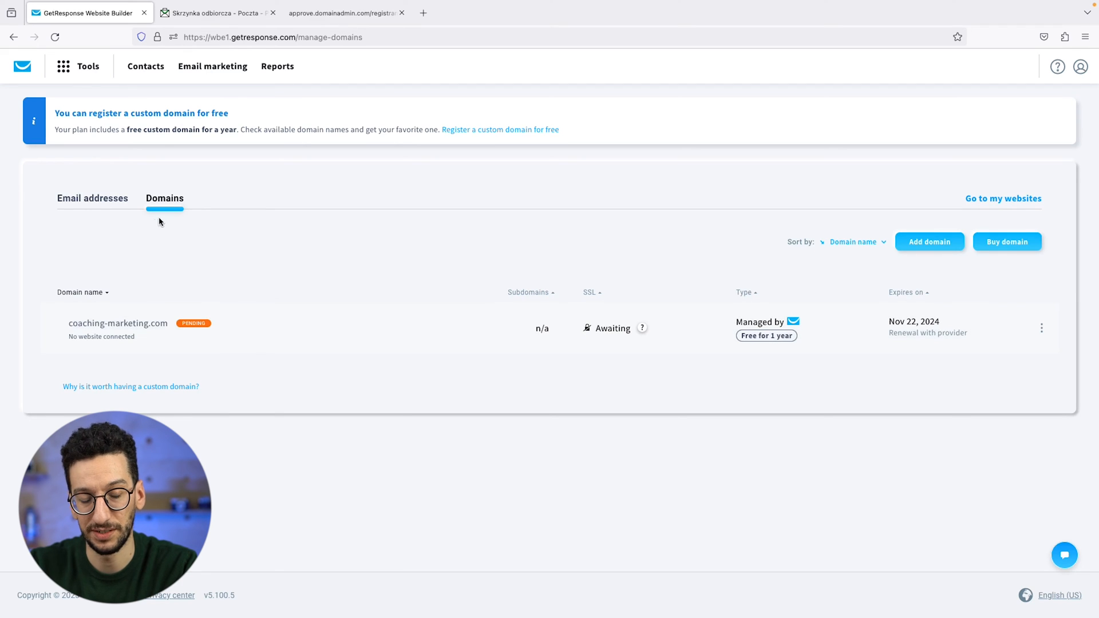
{"action": "mouse_move", "coordinate": [92, 204]}
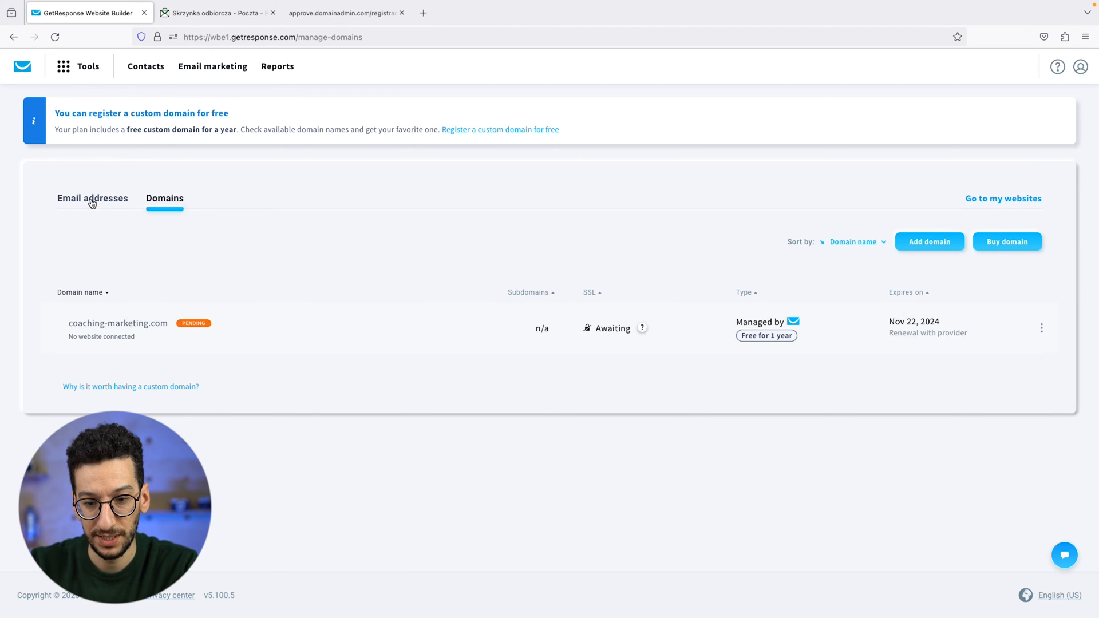
{"action": "left_click", "coordinate": [92, 198]}
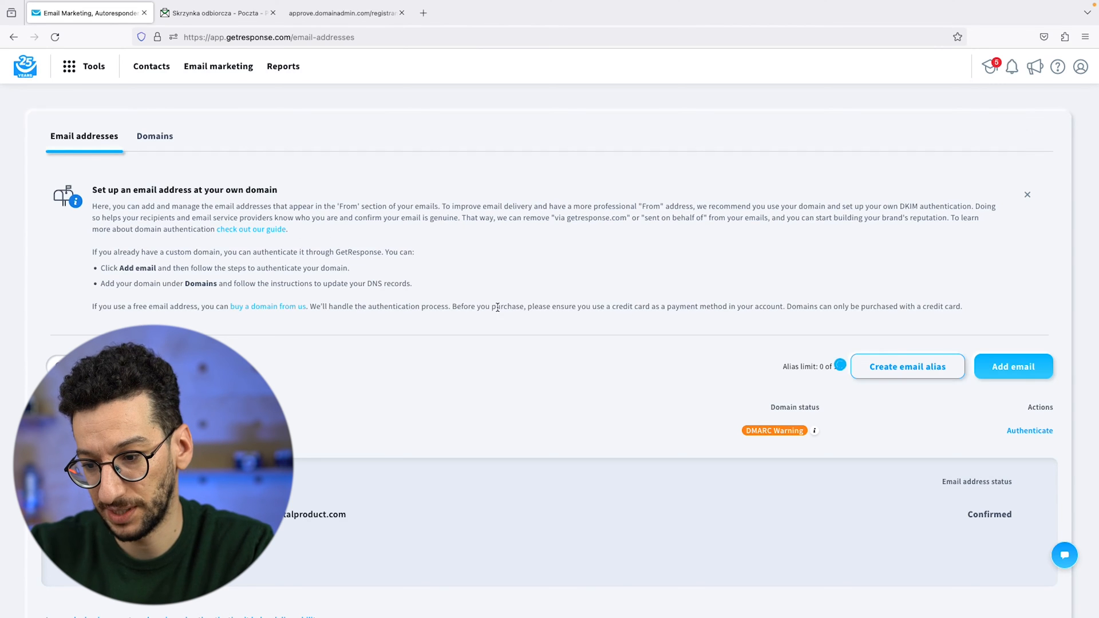
{"action": "scroll", "scroll_direction": "down", "scroll_amount": 3}
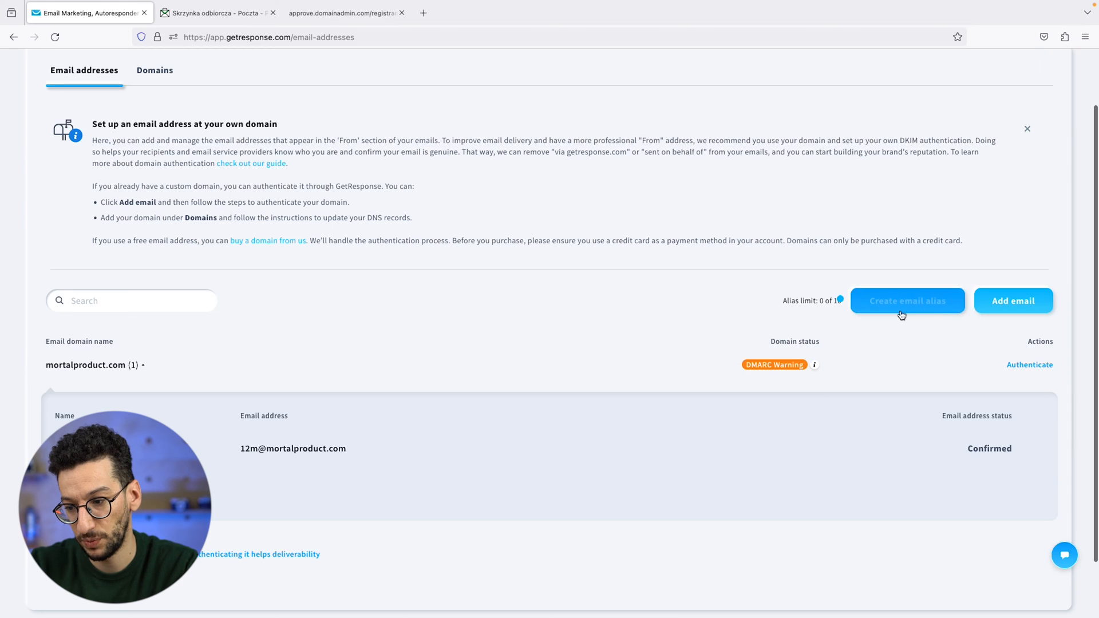
{"action": "left_click", "coordinate": [907, 301]}
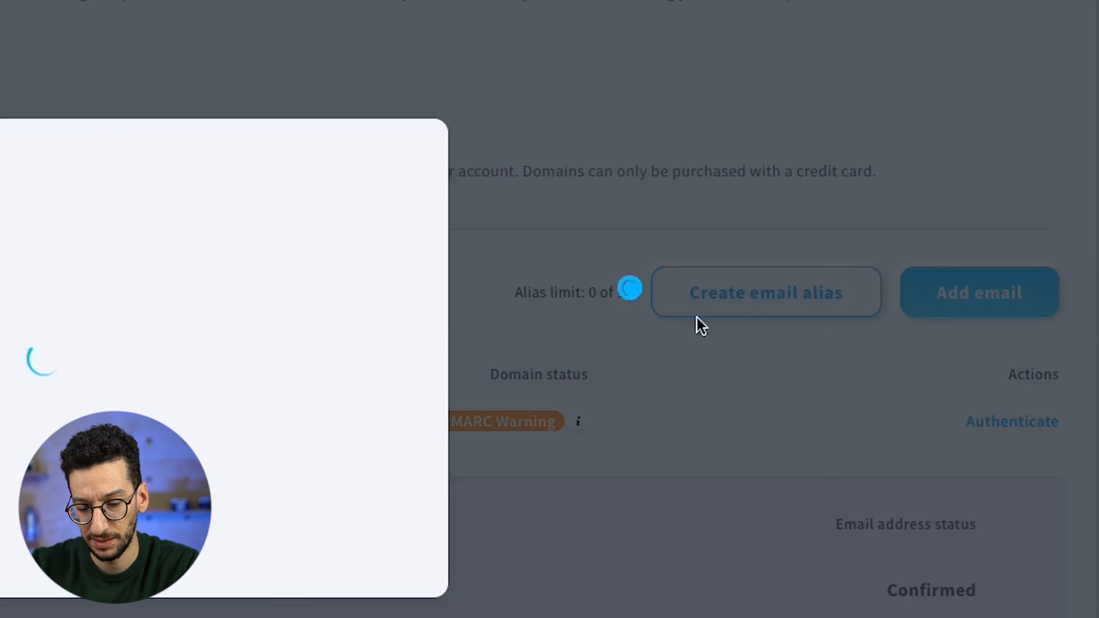
{"action": "left_click", "coordinate": [764, 292]}
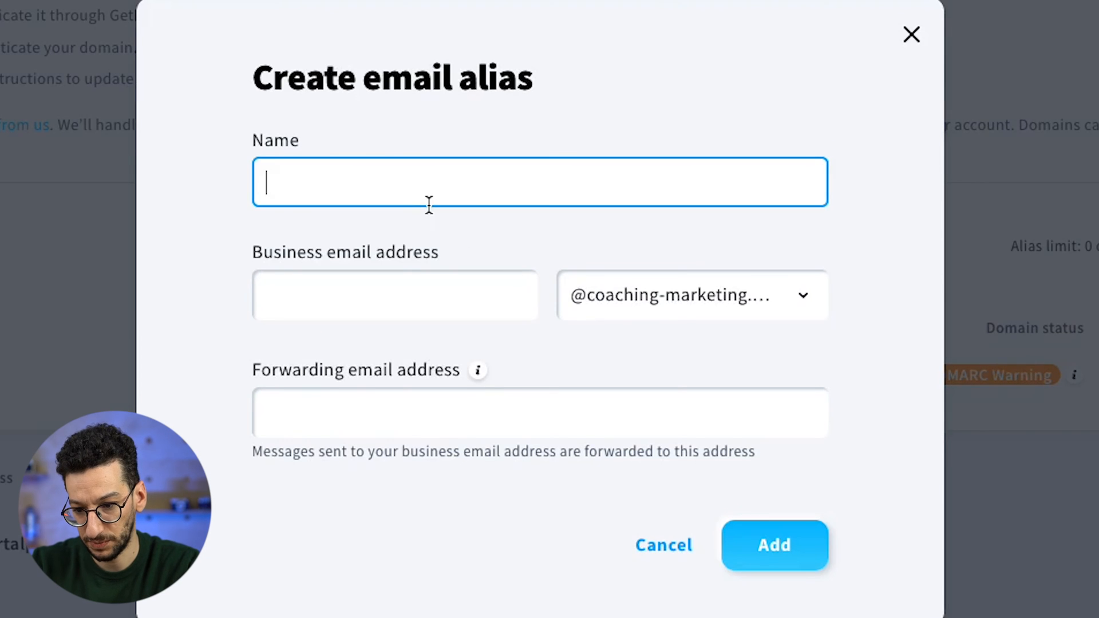
{"action": "type", "text": "Pedro"}
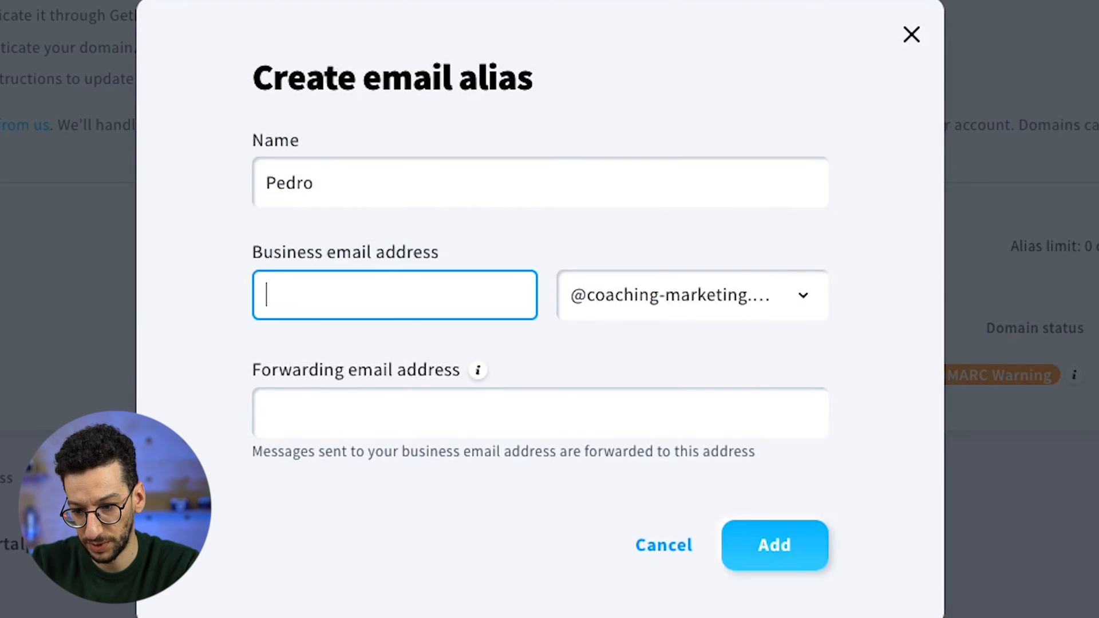
{"action": "type", "text": "pedro"}
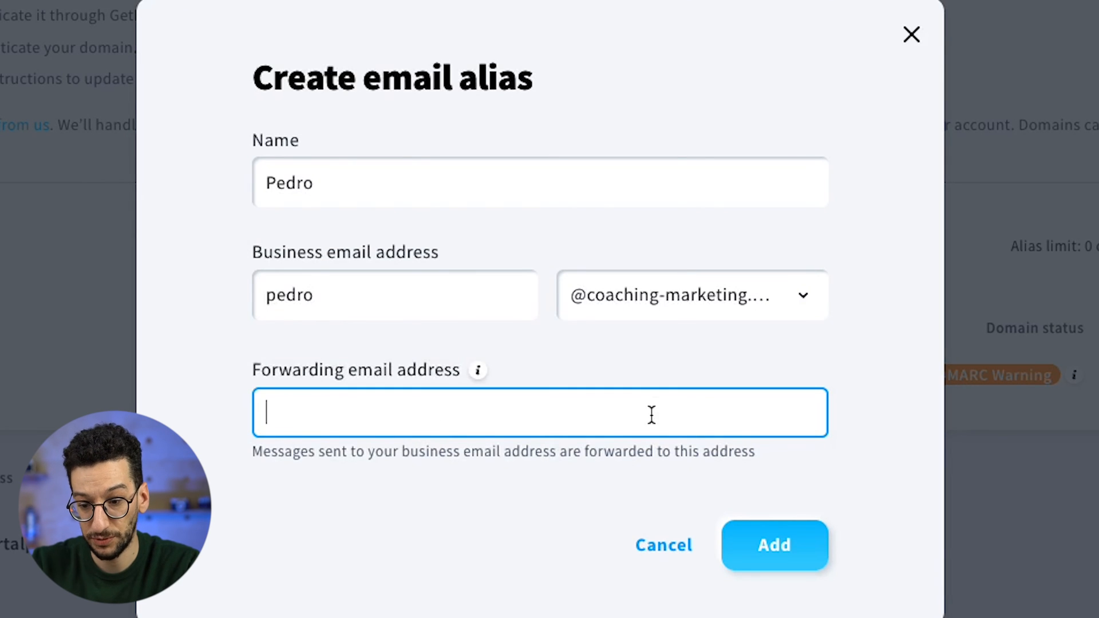
{"action": "type", "text": "pedrotest"}
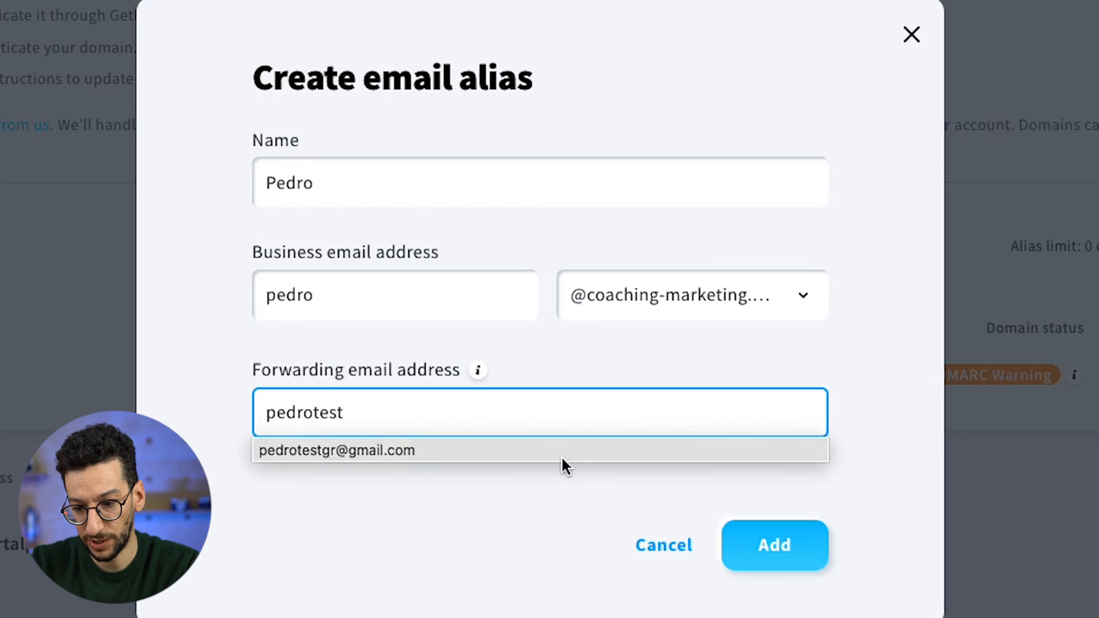
{"action": "left_click", "coordinate": [336, 450]}
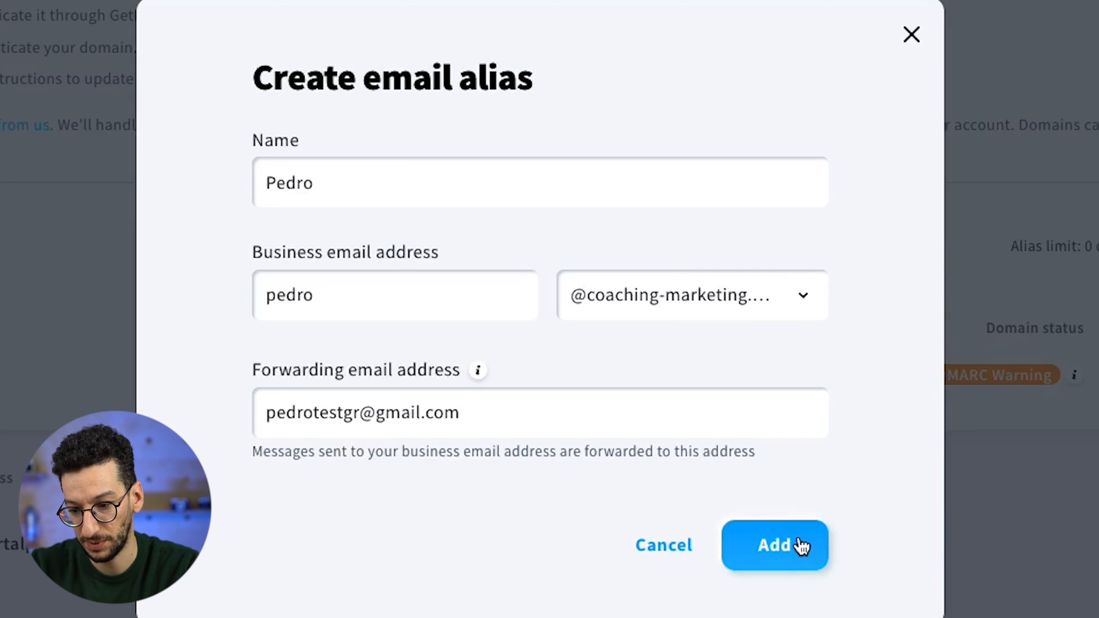
Add the alias and confirm it via the Gmail message so it shows Confirmed.
{"action": "left_click", "coordinate": [775, 545]}
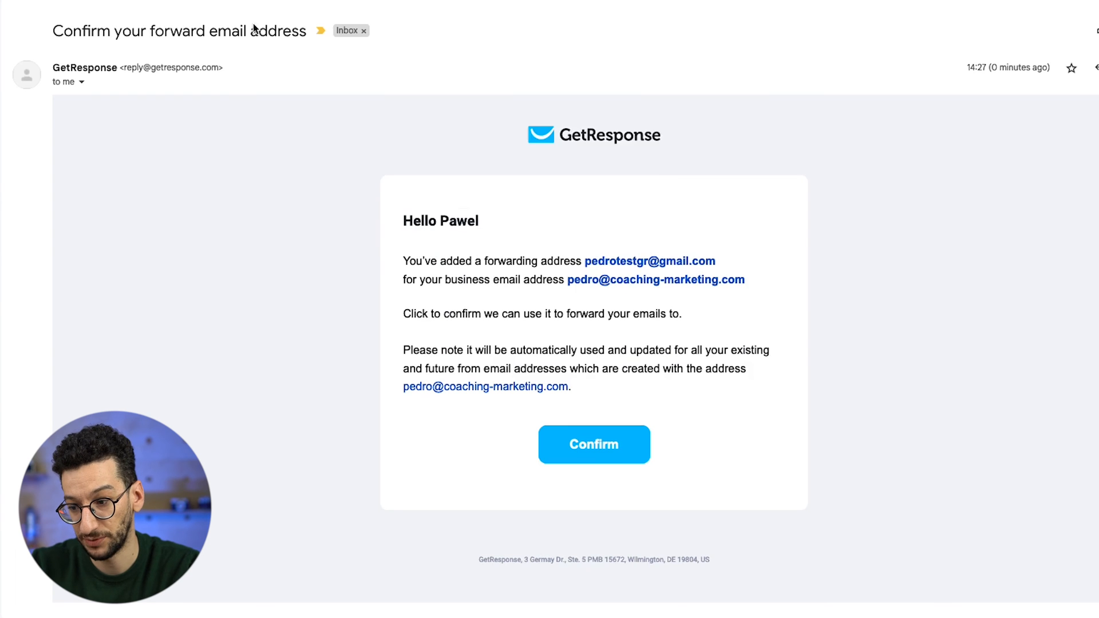
{"action": "left_click", "coordinate": [88, 13]}
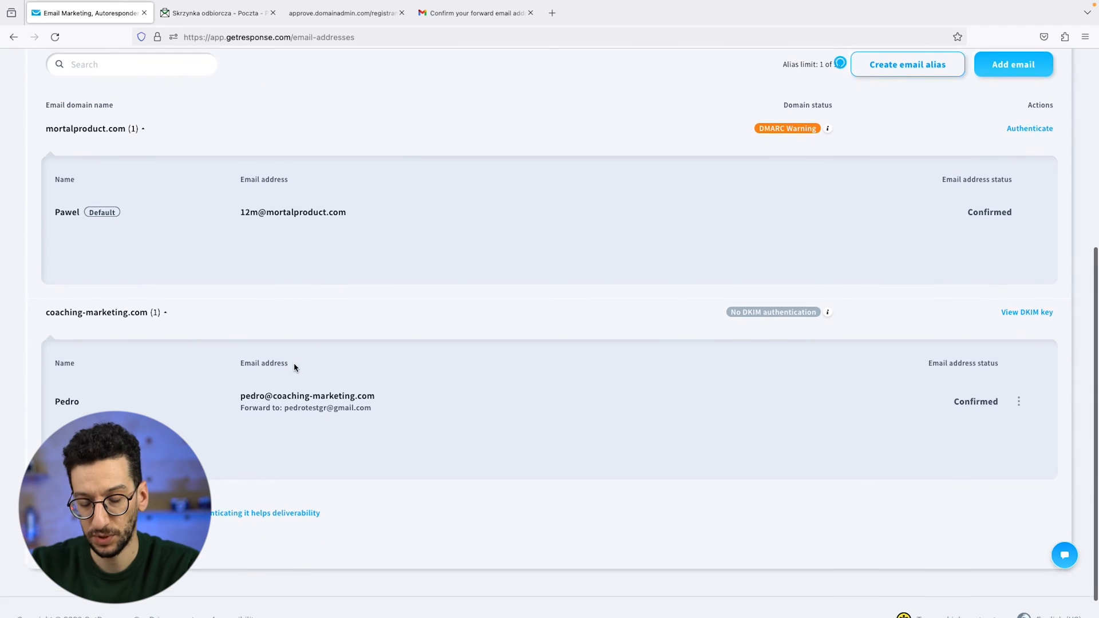